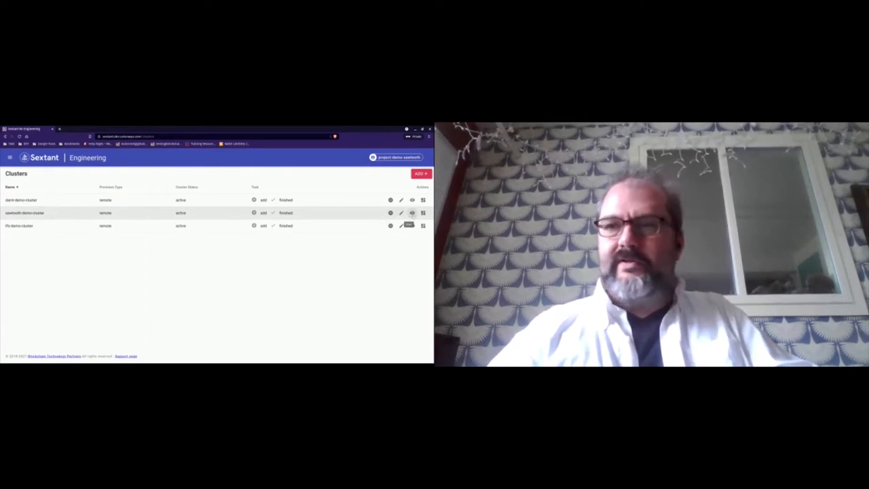
Open the sawtooth deployment on sawtooth-demo-cluster for editing and reach its Advanced Options
{"action": "left_click", "coordinate": [402, 212]}
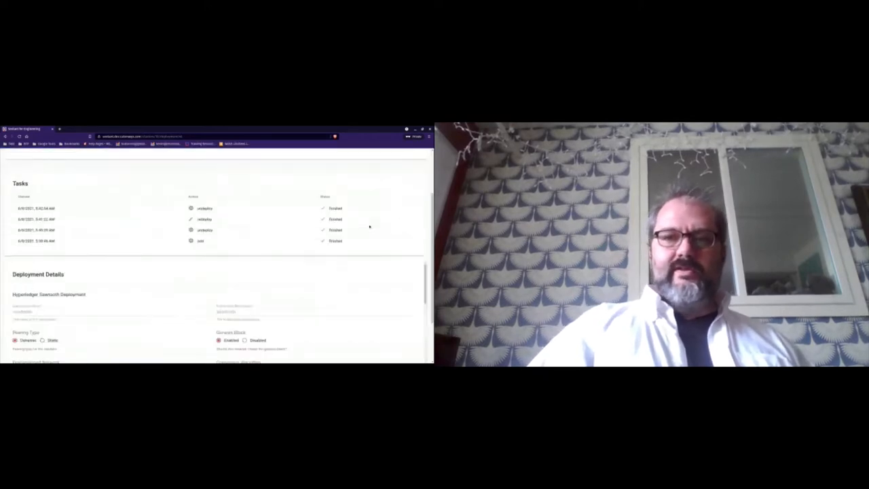
{"action": "scroll", "scroll_direction": "up", "scroll_amount": 3}
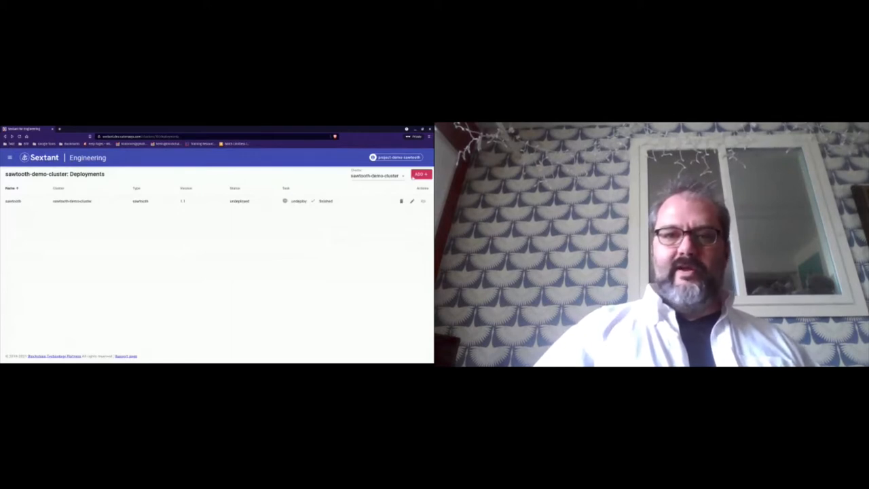
{"action": "left_click", "coordinate": [421, 174]}
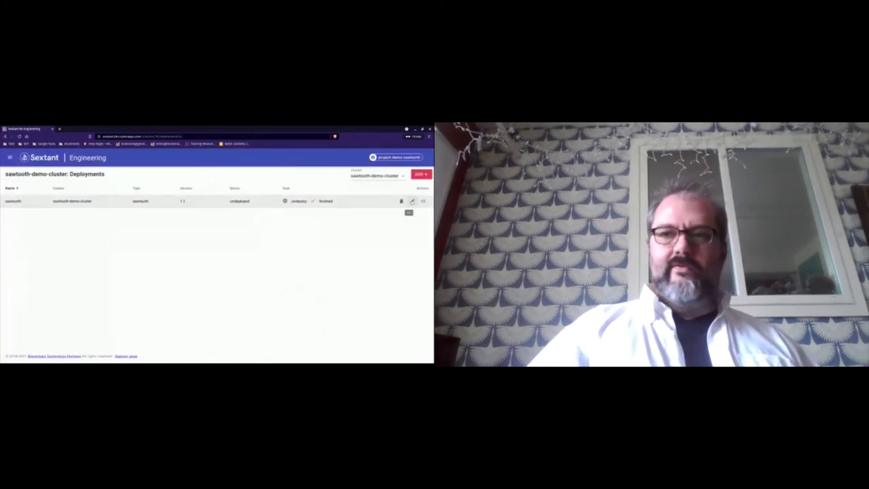
{"action": "left_click", "coordinate": [413, 201]}
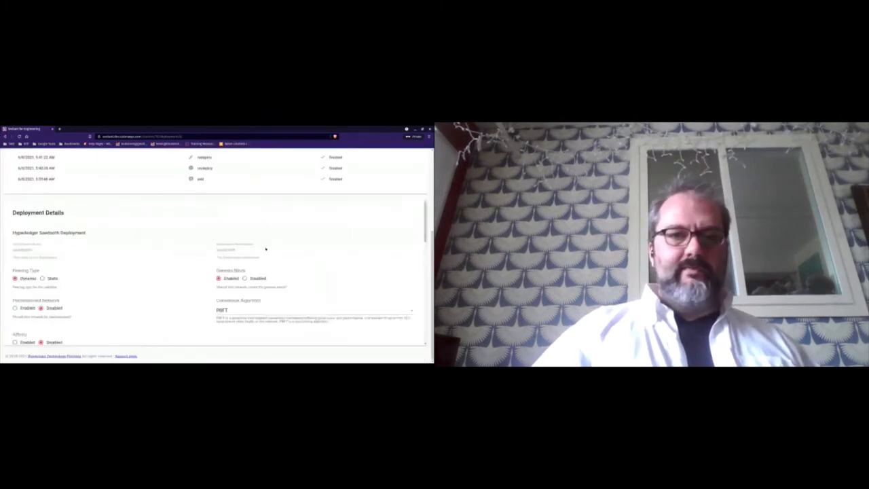
{"action": "scroll", "scroll_direction": "down", "scroll_amount": 3}
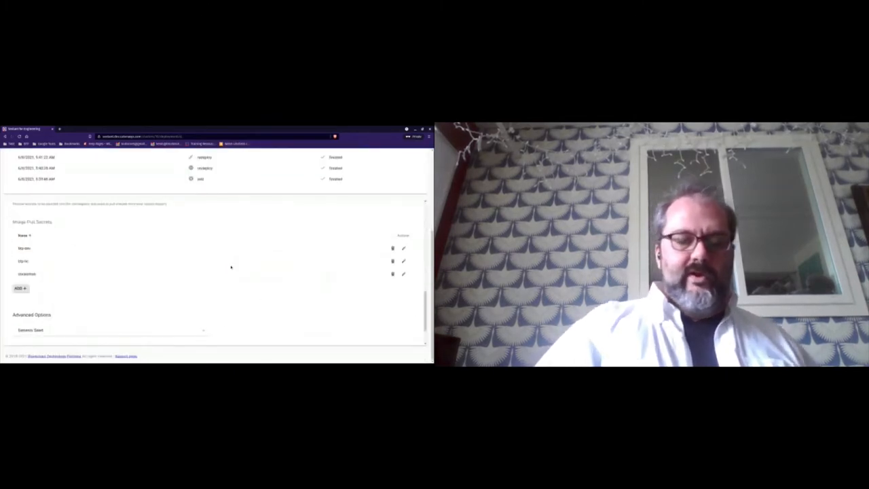
{"action": "scroll", "scroll_direction": "down", "scroll_amount": 3}
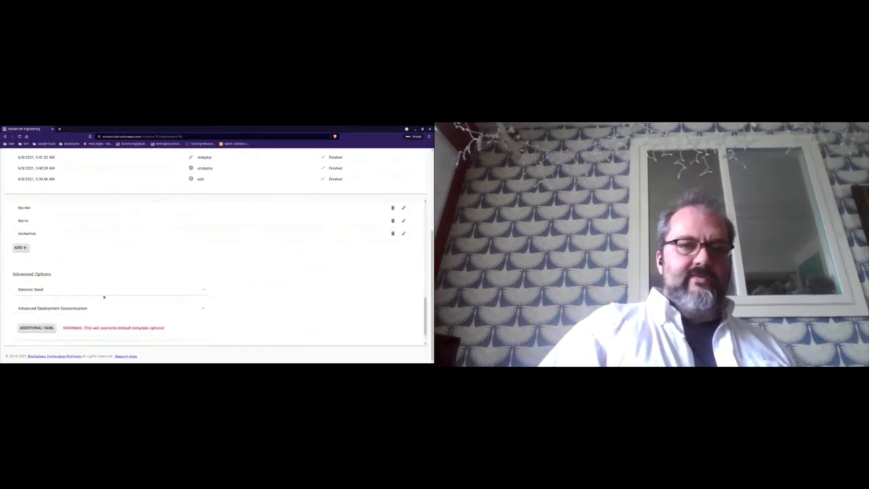
View the empty Additional YAML editor for the sawtooth deployment and cancel without changes
{"action": "left_click", "coordinate": [37, 327]}
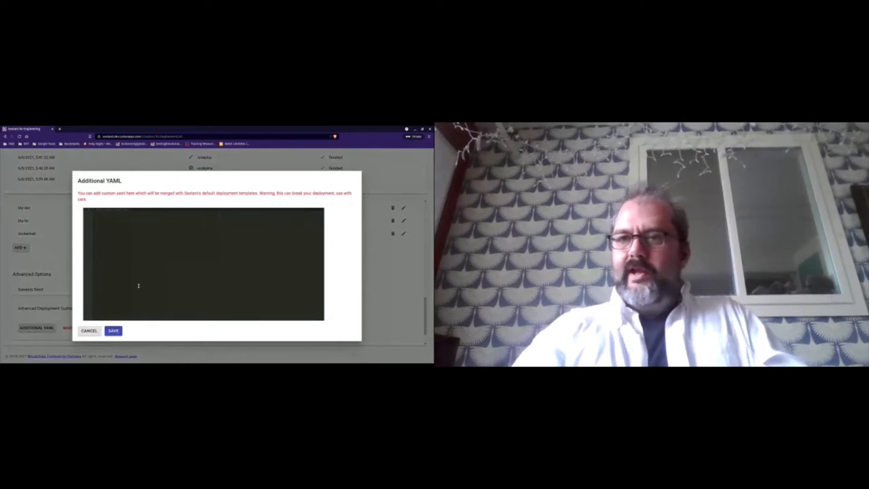
{"action": "left_click", "coordinate": [114, 332]}
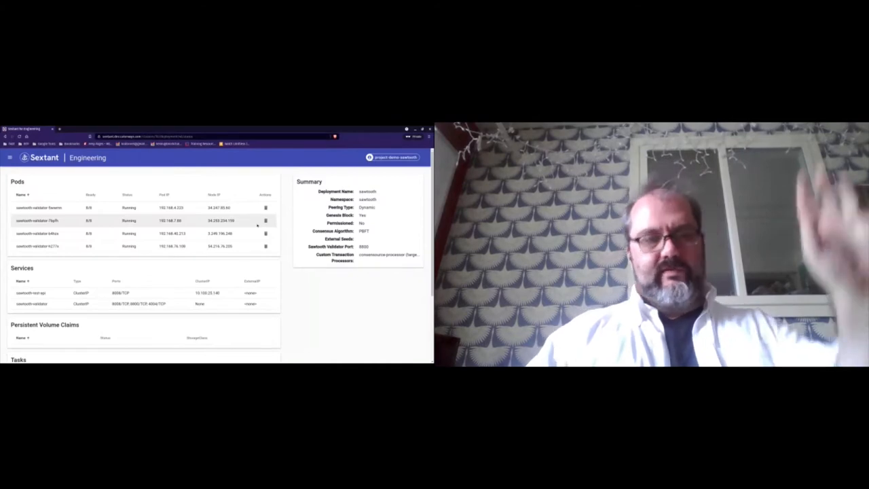
{"action": "scroll", "scroll_direction": "down", "scroll_amount": 3}
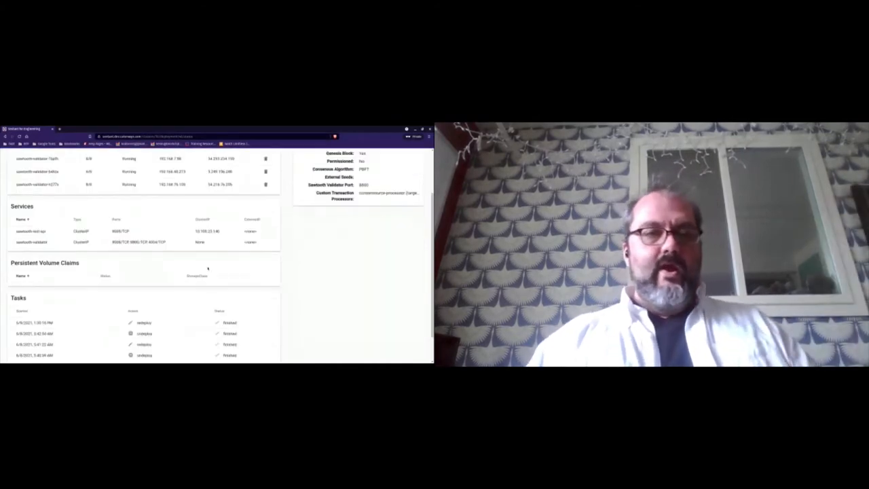
{"action": "scroll", "scroll_direction": "down", "scroll_amount": 3}
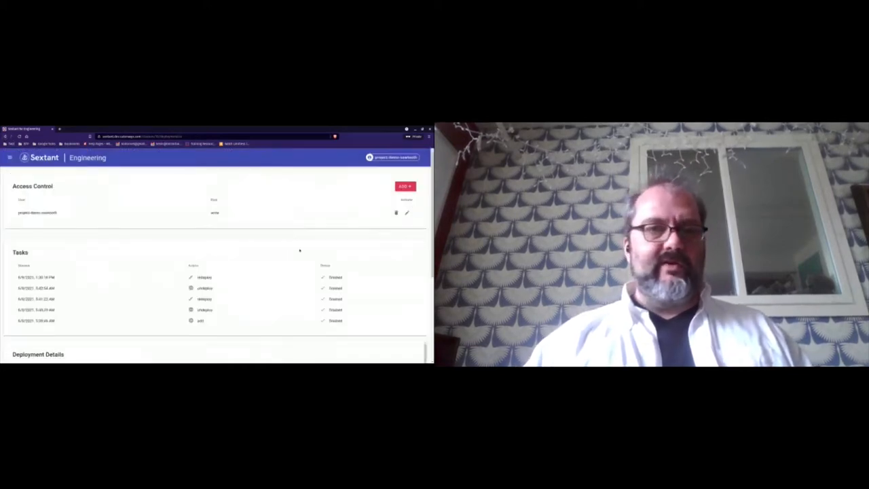
{"action": "scroll", "scroll_direction": "down", "scroll_amount": 3}
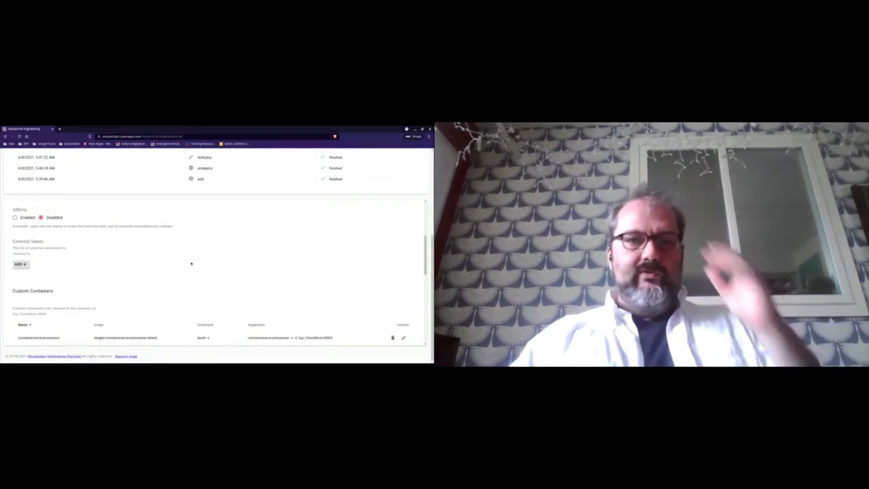
{"action": "scroll", "scroll_direction": "down", "scroll_amount": 3}
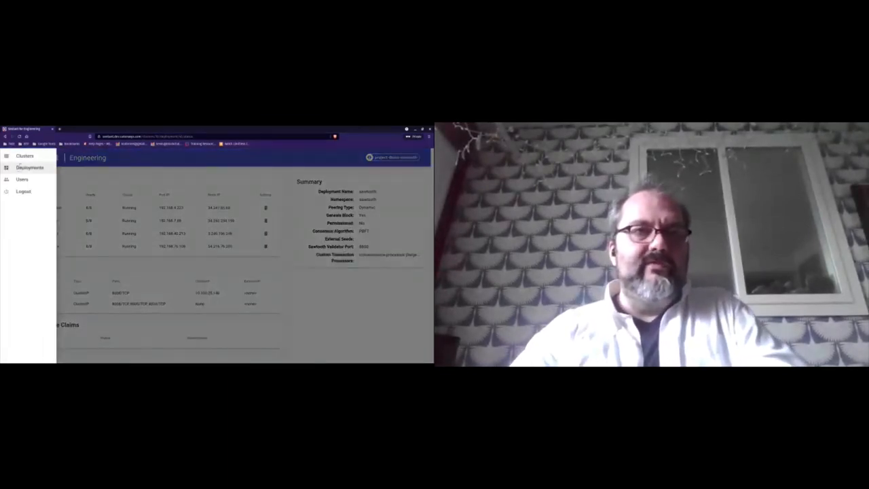
From Clusters, edit the TFS deployment on the third cluster and trigger Re-deploy
{"action": "left_click", "coordinate": [24, 154]}
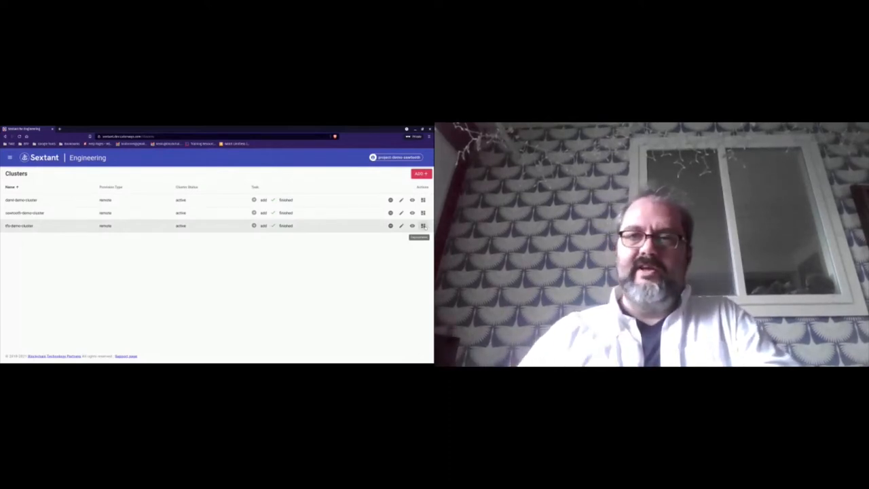
{"action": "left_click", "coordinate": [423, 225]}
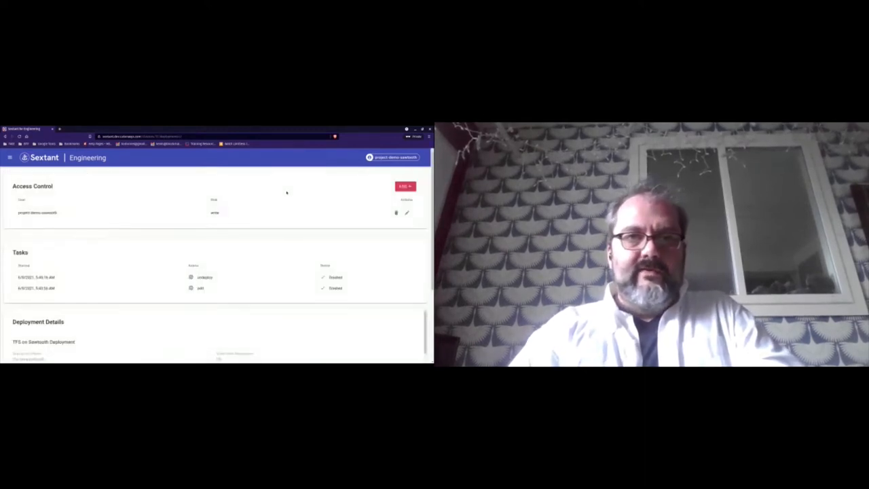
{"action": "scroll", "scroll_direction": "down", "scroll_amount": 3}
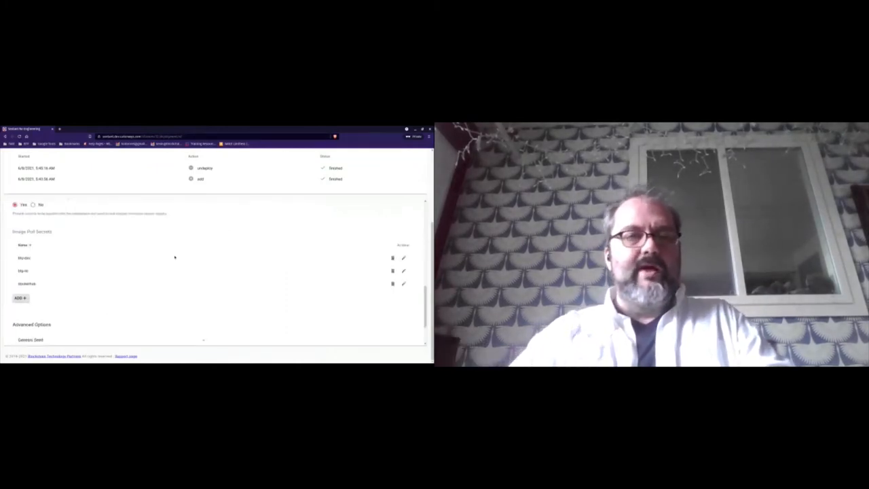
{"action": "scroll", "scroll_direction": "down", "scroll_amount": 3}
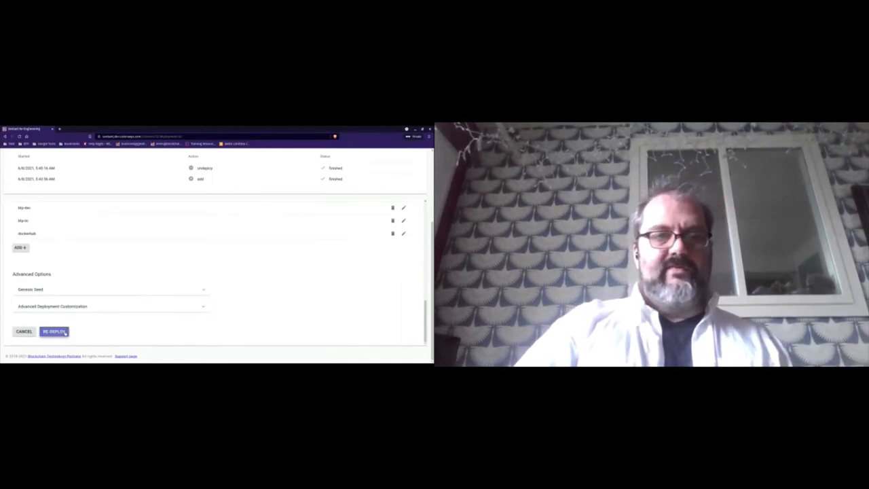
{"action": "left_click", "coordinate": [54, 331]}
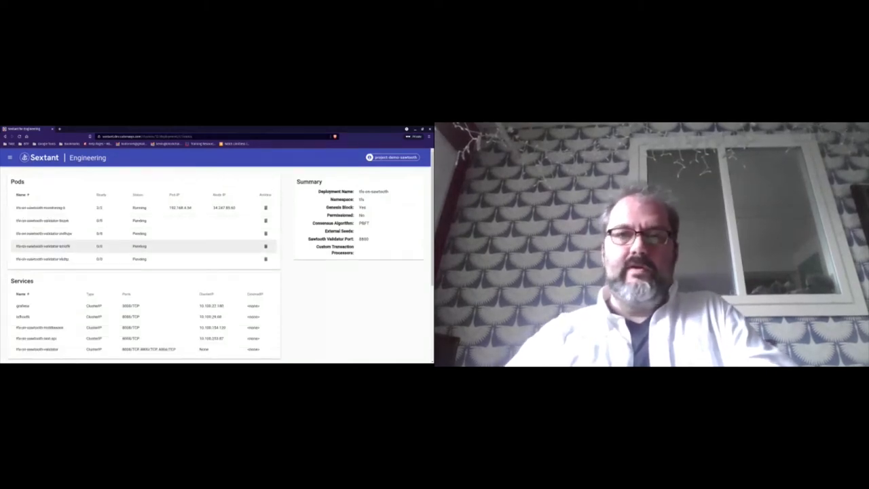
On the Deployments list, cancel the daml-on-sawtooth delete and undeploy sawtooth by confirming its name
{"action": "left_click", "coordinate": [10, 157]}
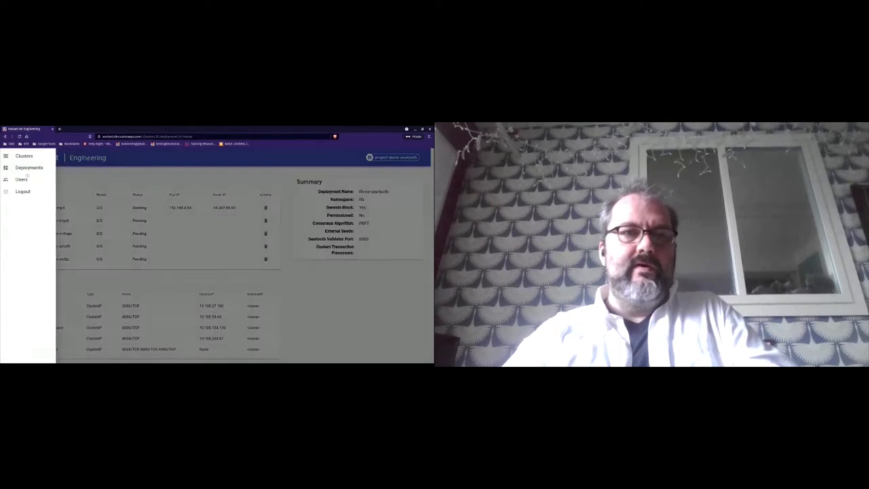
{"action": "left_click", "coordinate": [29, 168]}
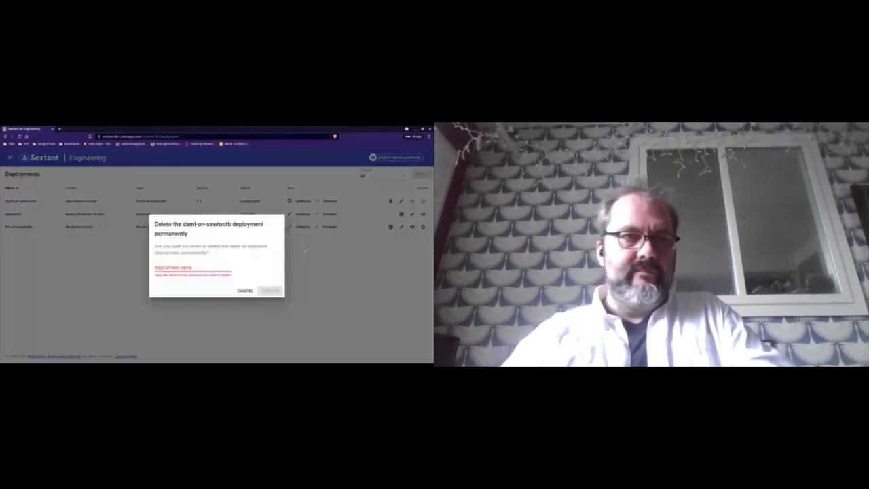
{"action": "left_click", "coordinate": [245, 290]}
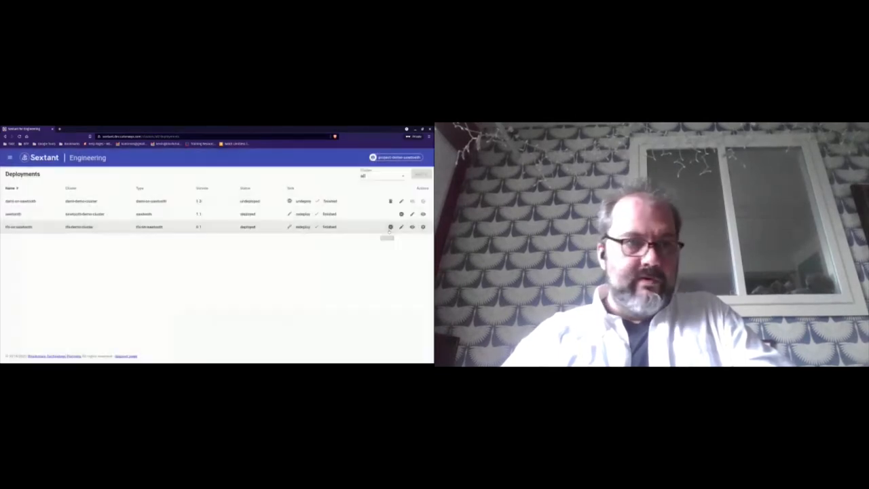
{"action": "left_click", "coordinate": [402, 214]}
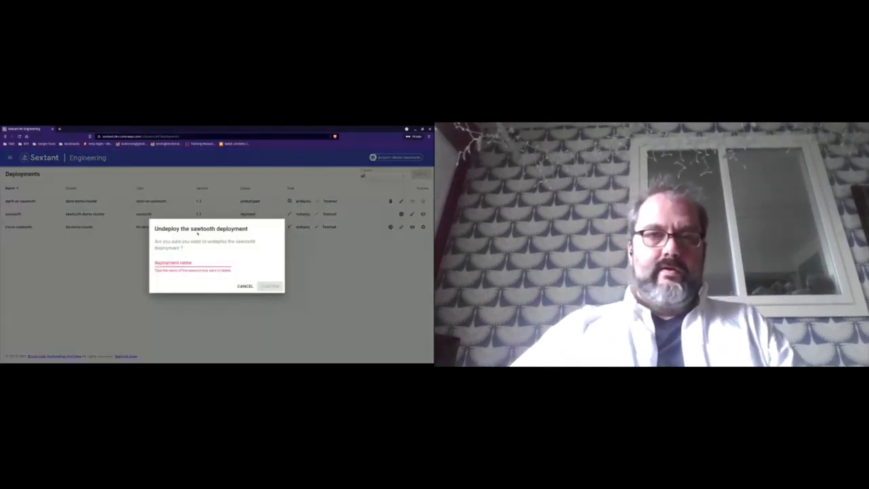
{"action": "type", "text": "sawtooth"}
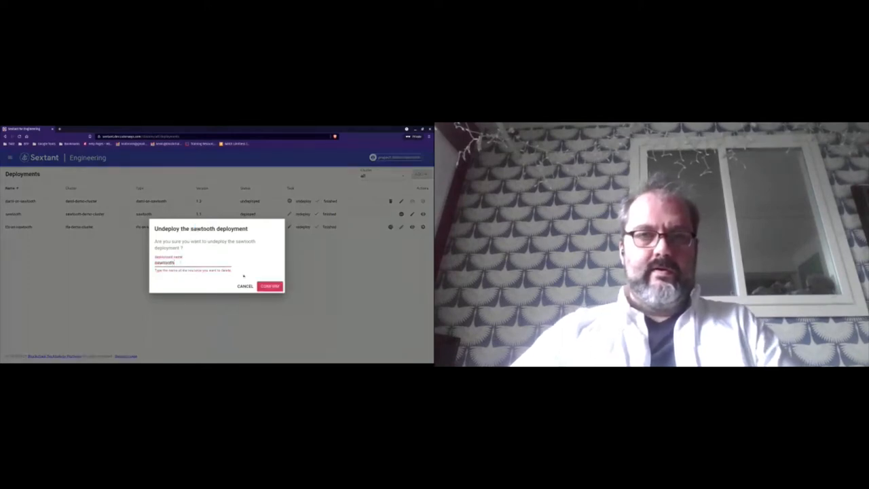
{"action": "left_click", "coordinate": [269, 285]}
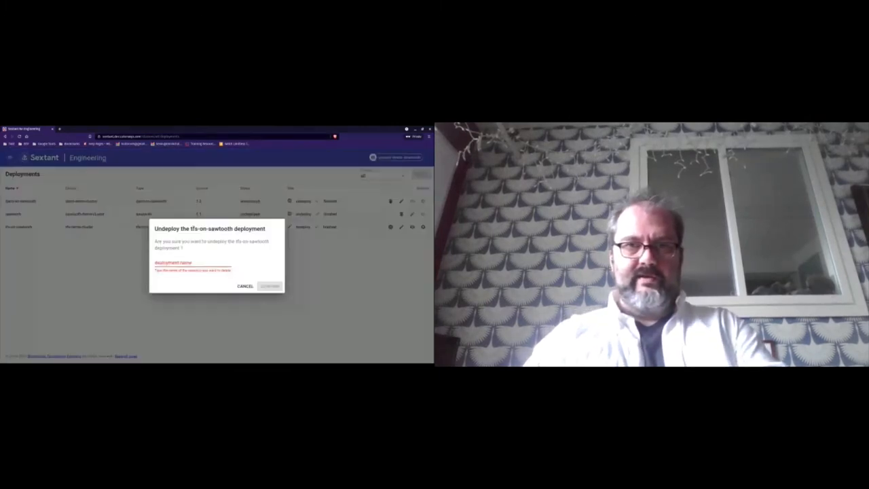
Undeploy tfs-on-sawtooth by confirming its typed name
{"action": "type", "text": "tfs-on-sawtooth"}
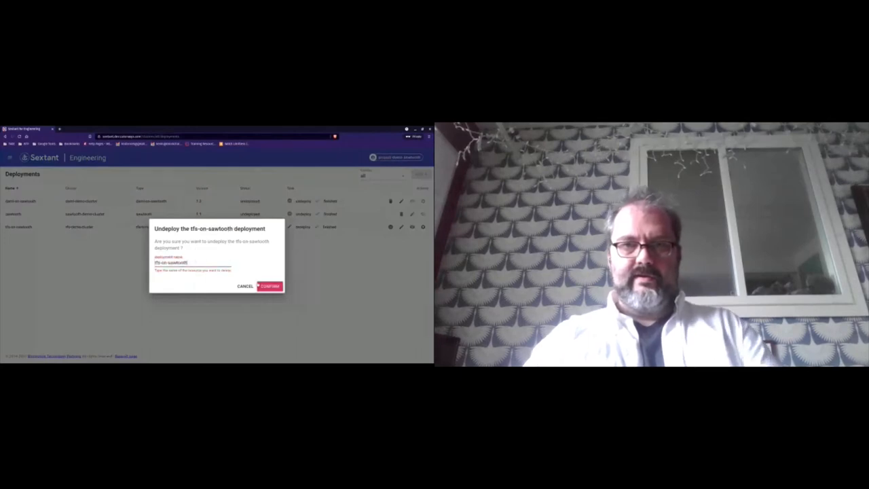
{"action": "left_click", "coordinate": [268, 285]}
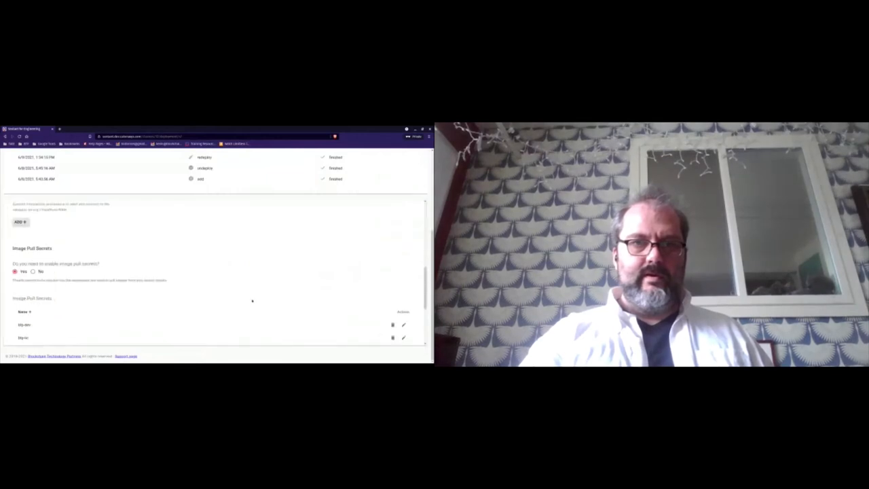
Deploy the tfs-on-sawtooth deployment from the bottom of its form
{"action": "scroll", "scroll_direction": "down", "scroll_amount": 3}
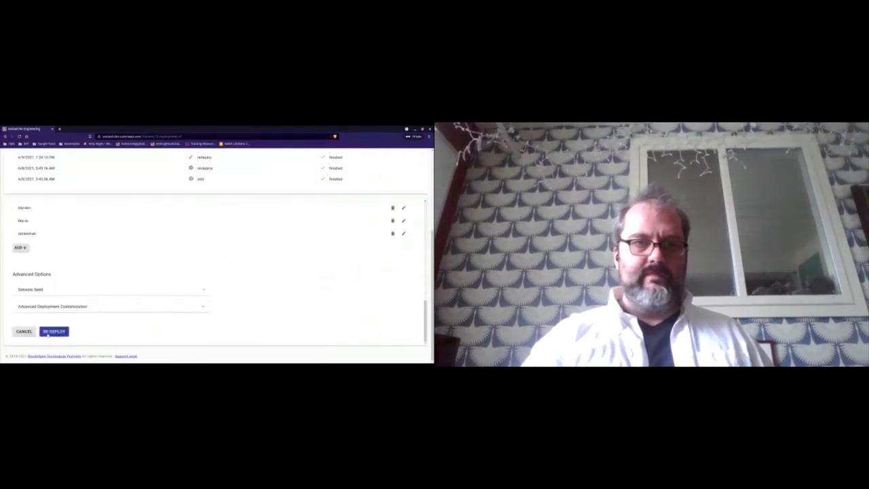
{"action": "left_click", "coordinate": [55, 331]}
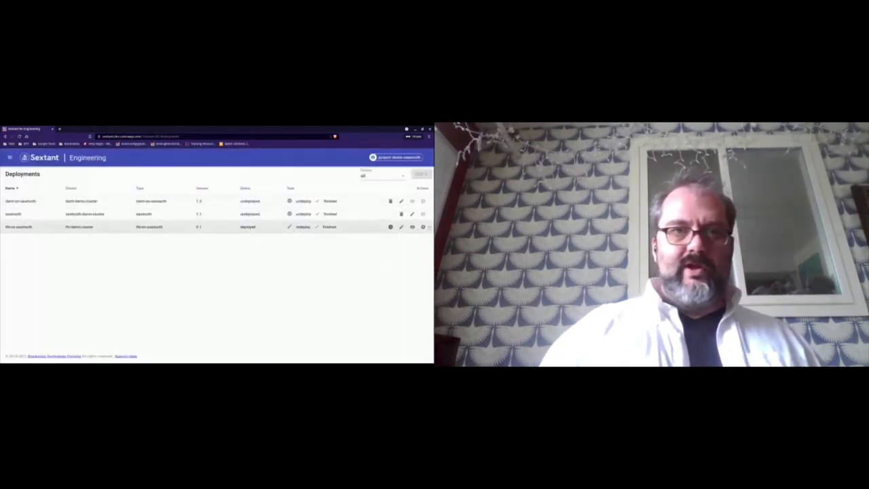
Review tfs-on-sawtooth's CLI command, TFS Keys (dismissing the error) and TFS Volumes pages
{"action": "left_click", "coordinate": [391, 225]}
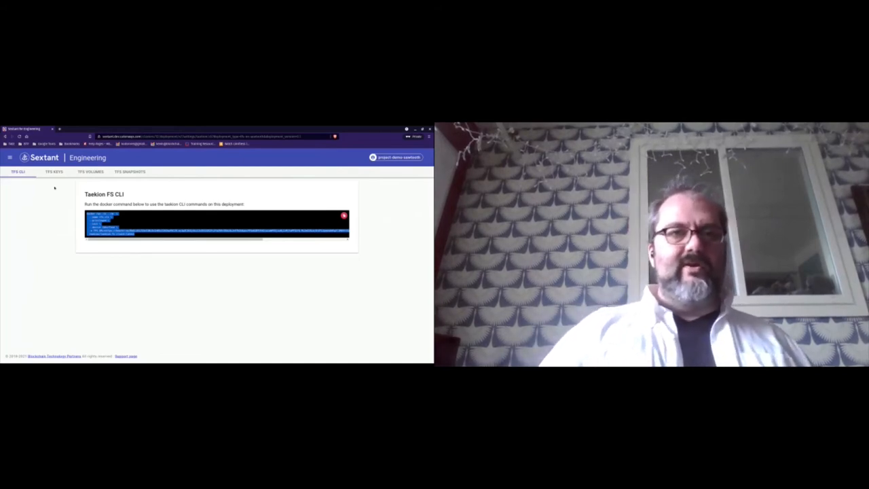
{"action": "left_click", "coordinate": [54, 171]}
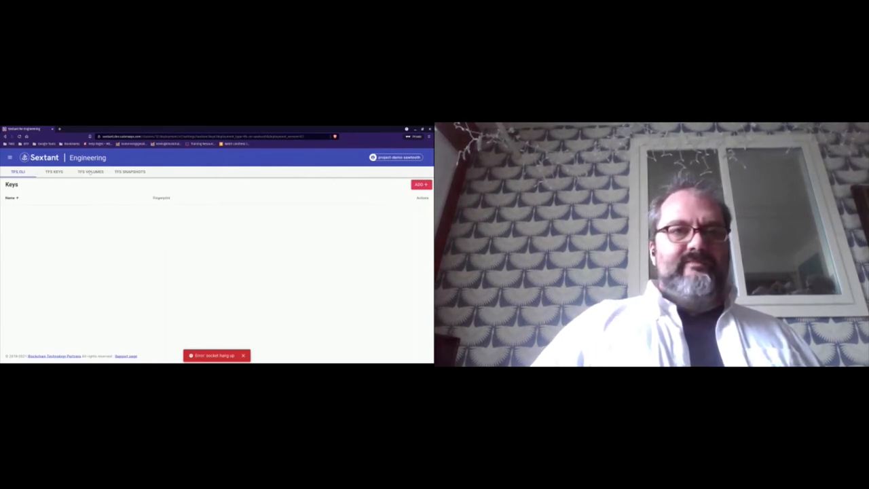
{"action": "left_click", "coordinate": [243, 355]}
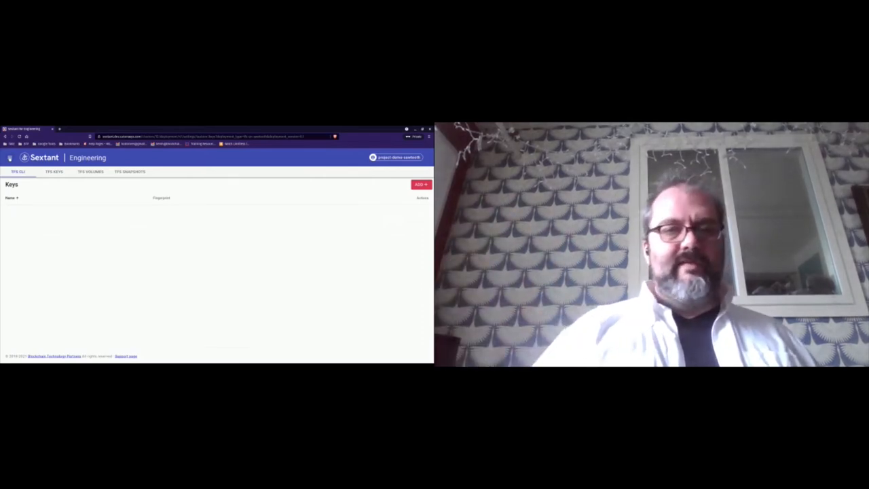
{"action": "left_click", "coordinate": [90, 171]}
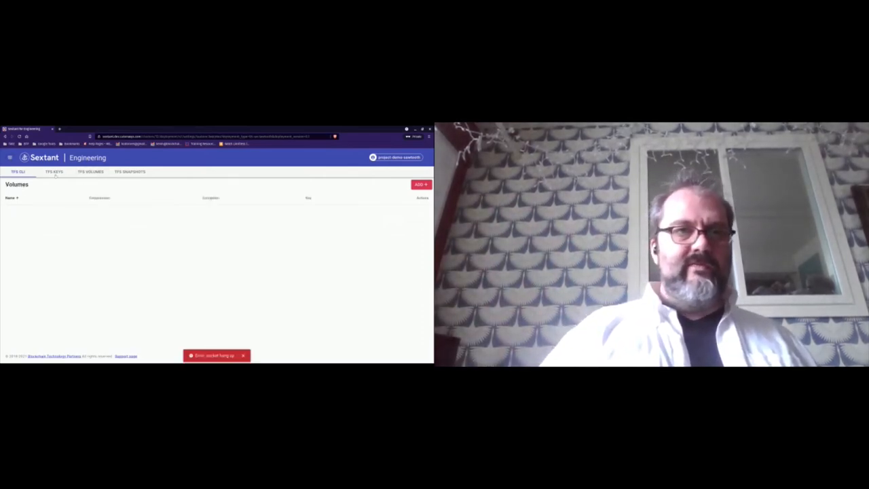
{"action": "left_click", "coordinate": [10, 157]}
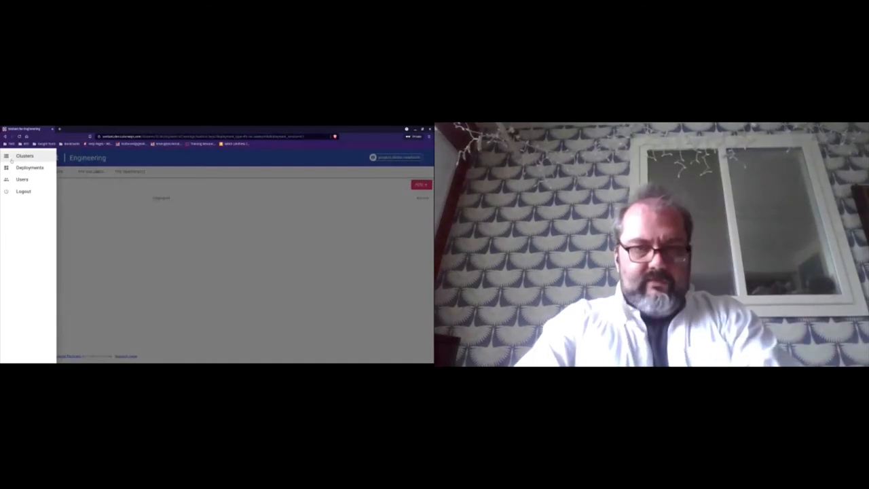
Return to the Deployments list via the side navigation
{"action": "left_click", "coordinate": [29, 168]}
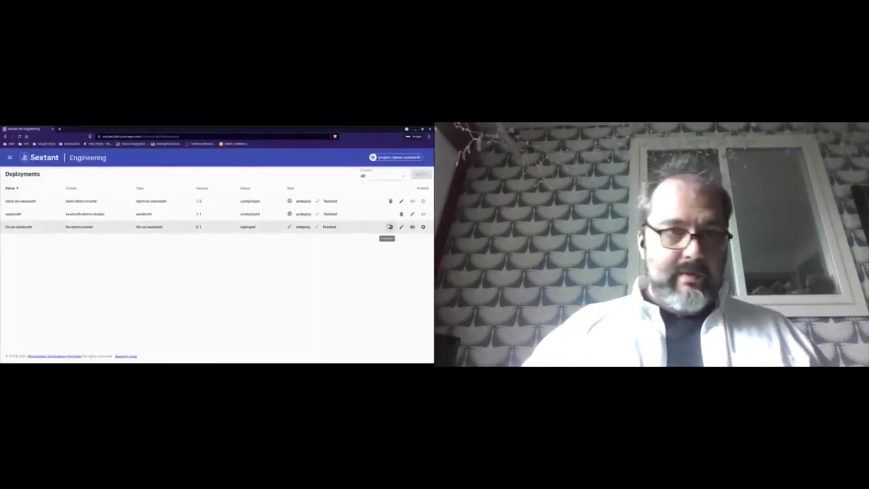
Undeploy tfs-on-sawtooth, entering its name in the confirmation dialog and confirming
{"action": "left_click", "coordinate": [390, 227]}
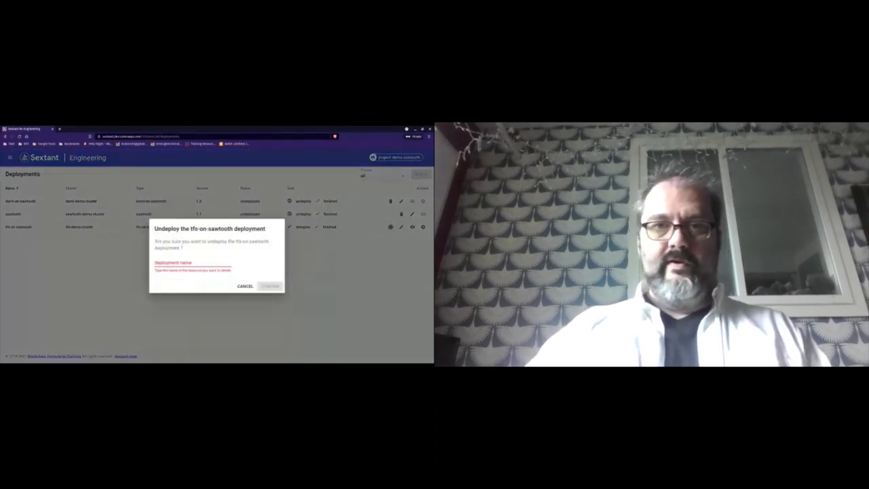
{"action": "double_click", "coordinate": [211, 228]}
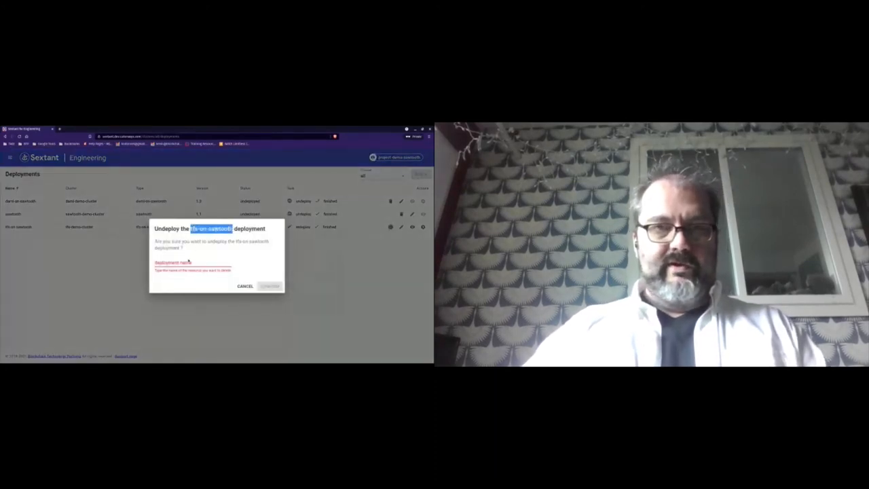
{"action": "type", "text": "tfs-on-sawtooth"}
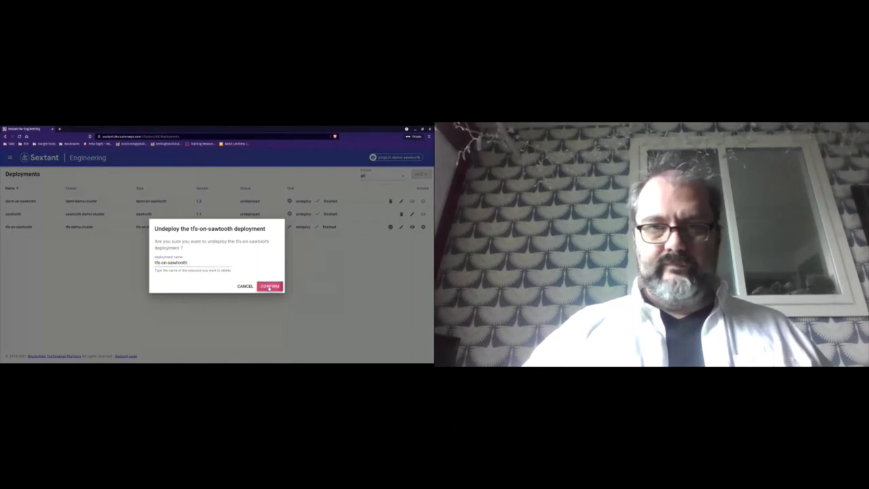
{"action": "left_click", "coordinate": [269, 285]}
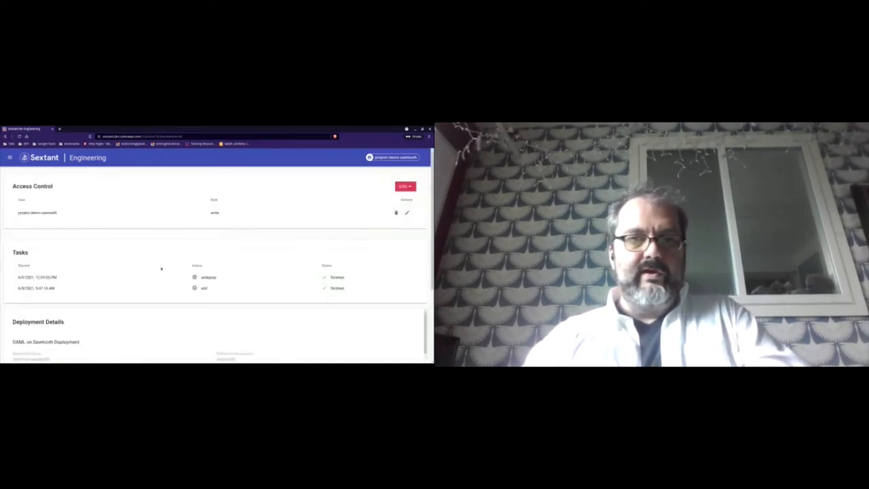
Check the DAML on Sawtooth consensus algorithm (PBFT) and redeploy it with these settings
{"action": "scroll", "scroll_direction": "down", "scroll_amount": 3}
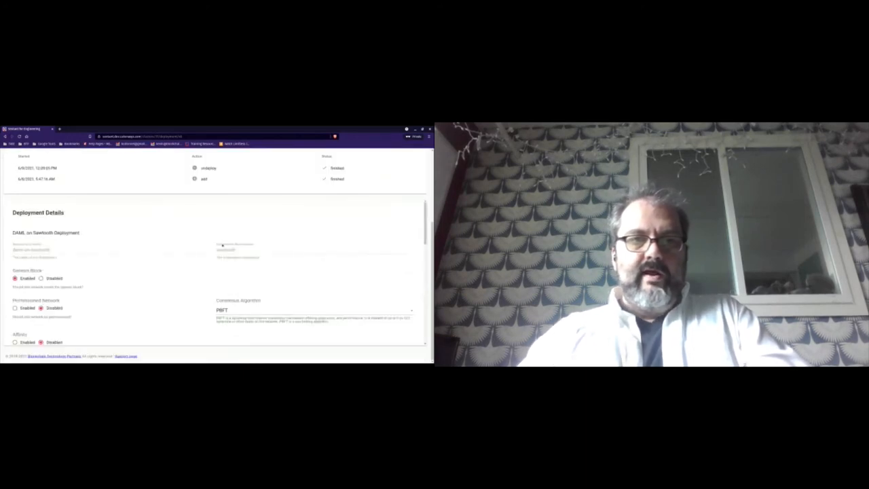
{"action": "mouse_move", "coordinate": [179, 277]}
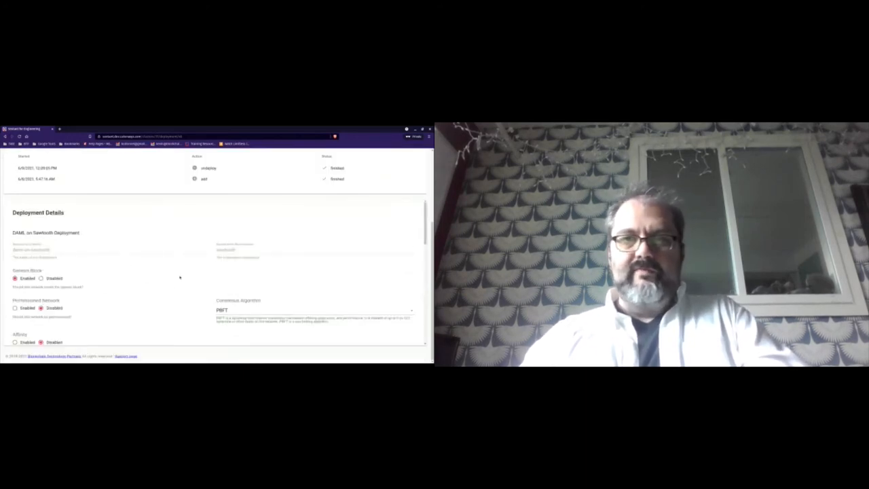
{"action": "left_click", "coordinate": [312, 309]}
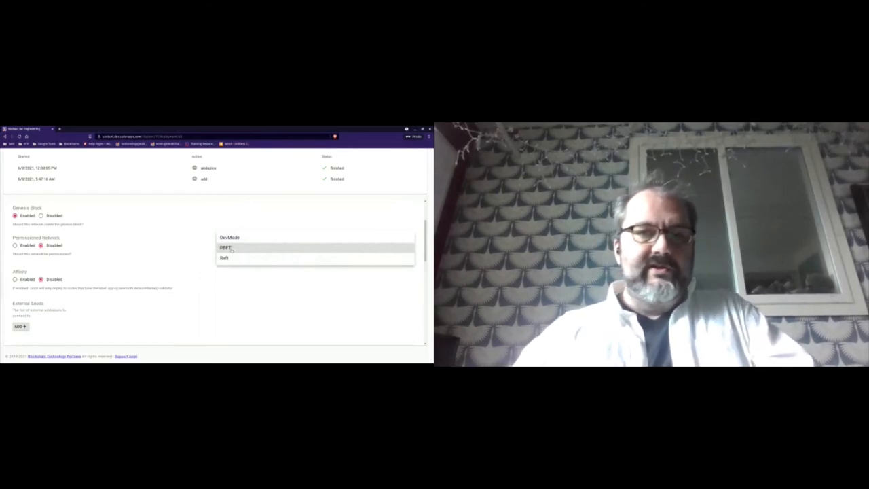
{"action": "scroll", "scroll_direction": "down", "scroll_amount": 3}
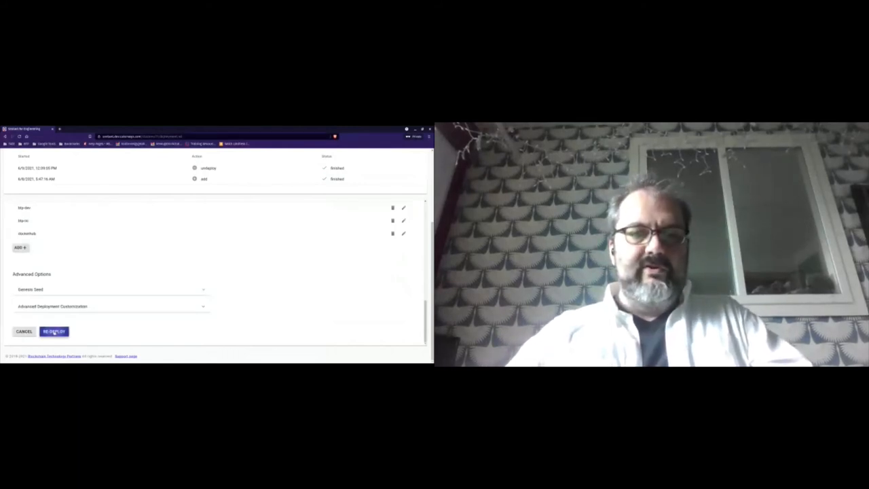
{"action": "left_click", "coordinate": [55, 331]}
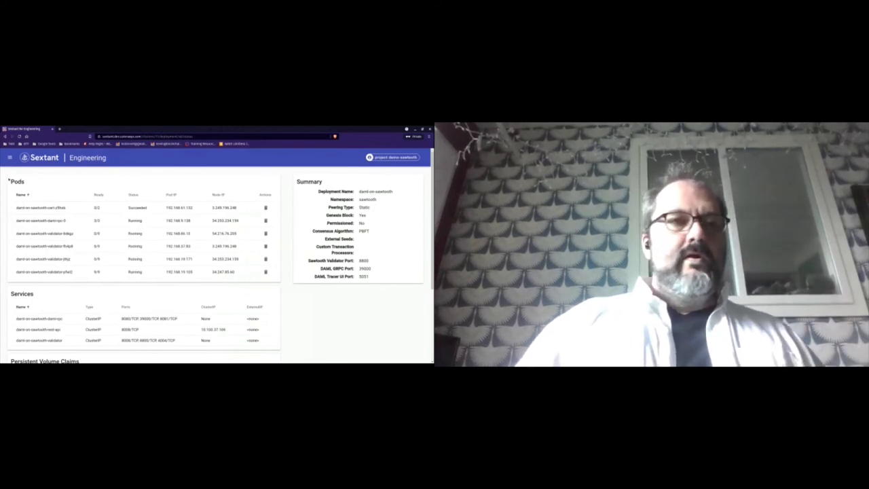
Filter the Deployments list to sawtooth-demo-cluster
{"action": "left_click", "coordinate": [9, 157]}
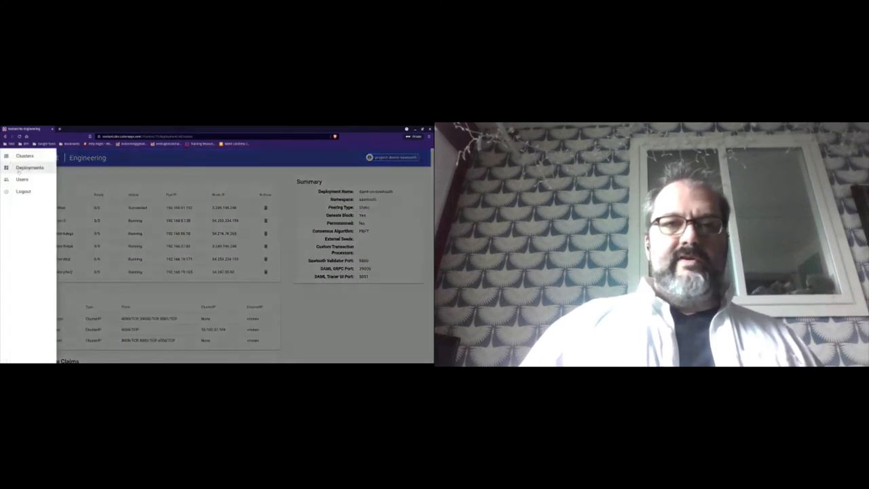
{"action": "left_click", "coordinate": [30, 169]}
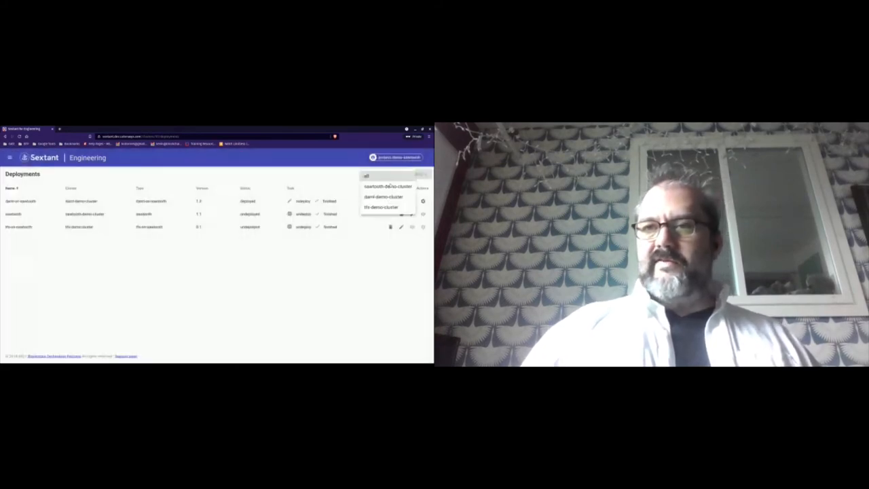
{"action": "left_click", "coordinate": [384, 187]}
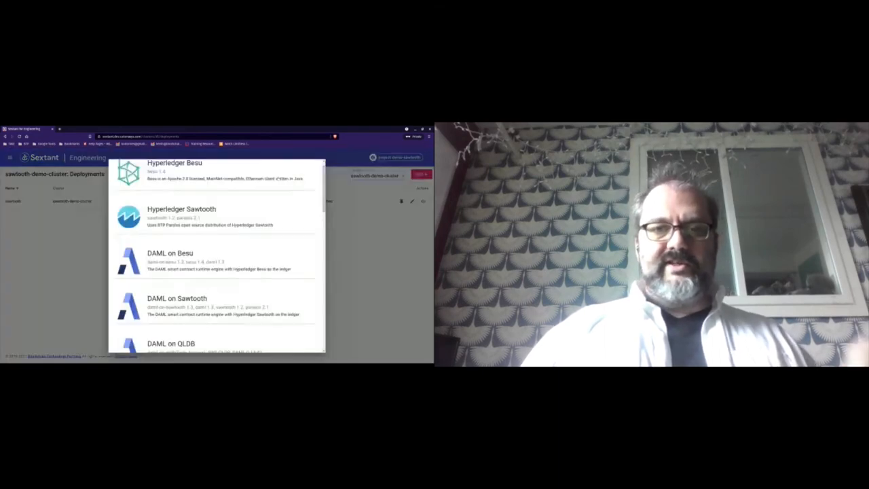
Browse the catalog of deployable blockchain and supporting products up and down
{"action": "scroll", "scroll_direction": "down", "scroll_amount": 3}
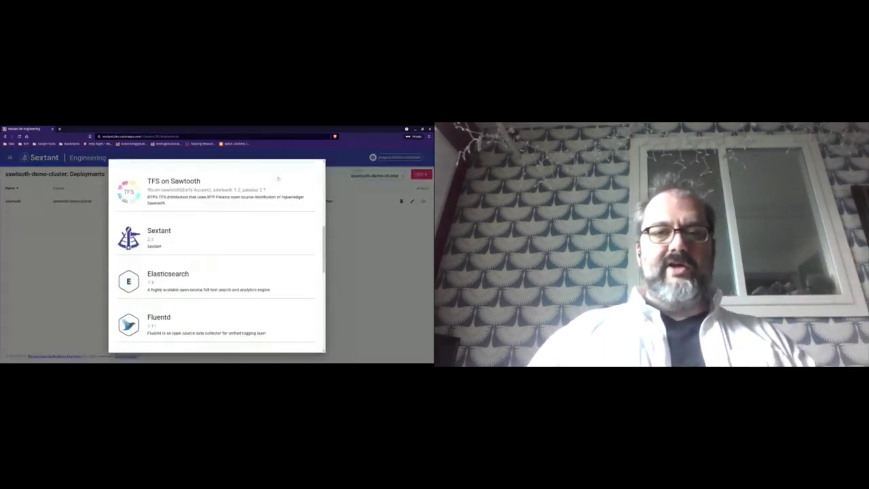
{"action": "scroll", "scroll_direction": "down", "scroll_amount": 3}
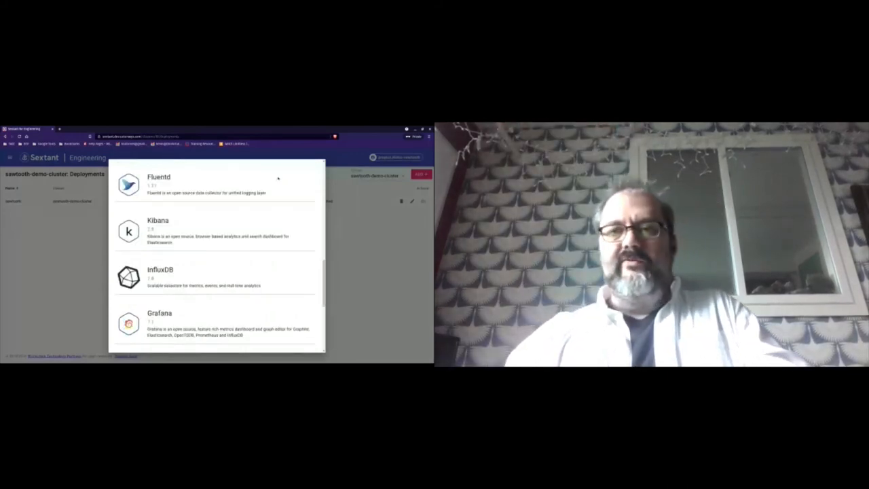
{"action": "scroll", "scroll_direction": "down", "scroll_amount": 3}
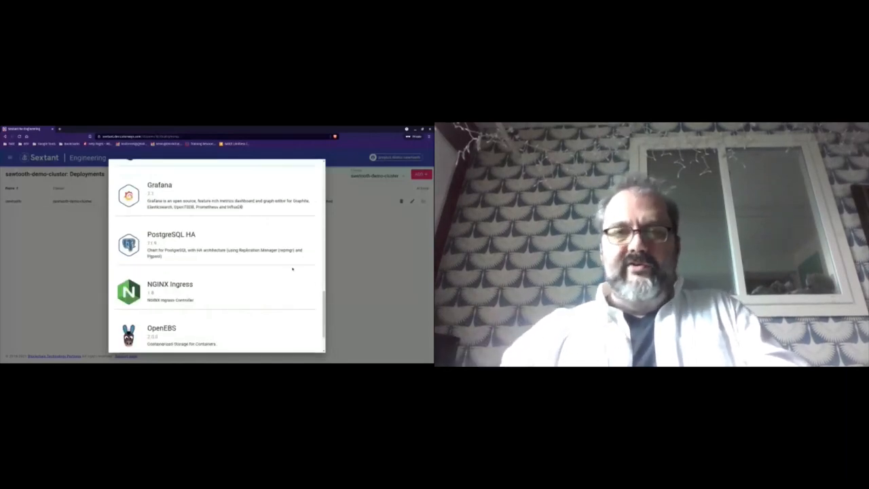
{"action": "scroll", "scroll_direction": "up", "scroll_amount": 3}
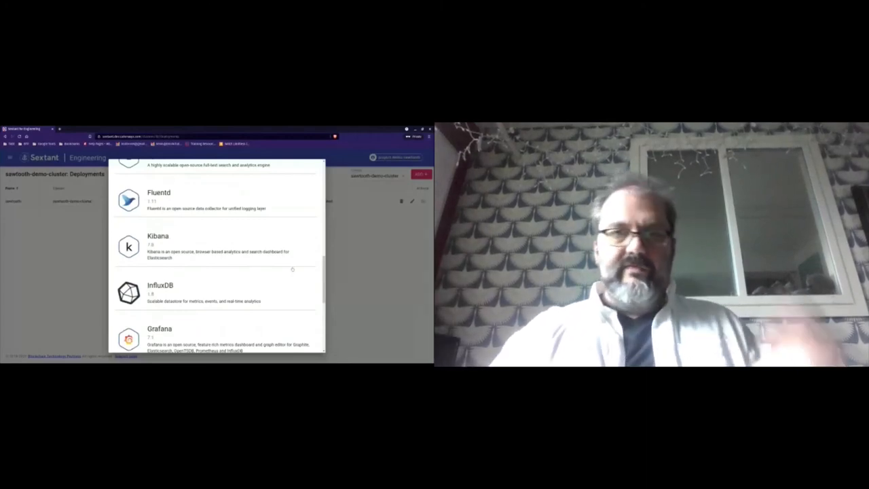
{"action": "scroll", "scroll_direction": "up", "scroll_amount": 3}
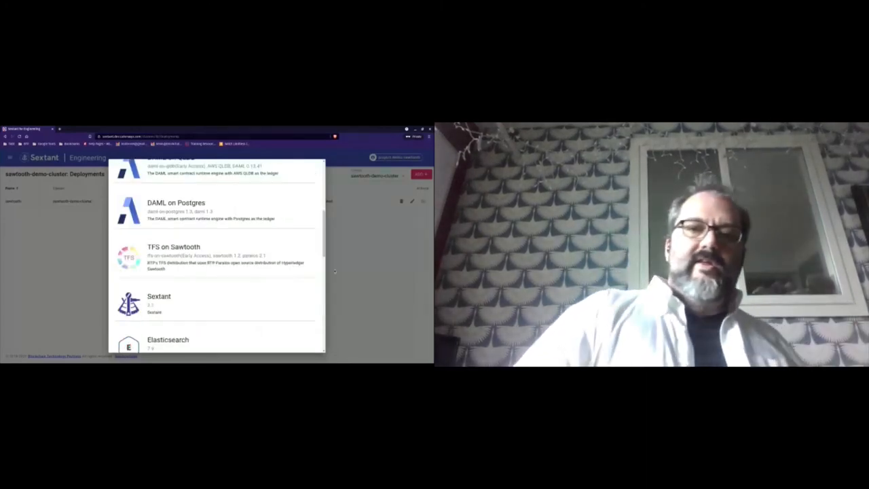